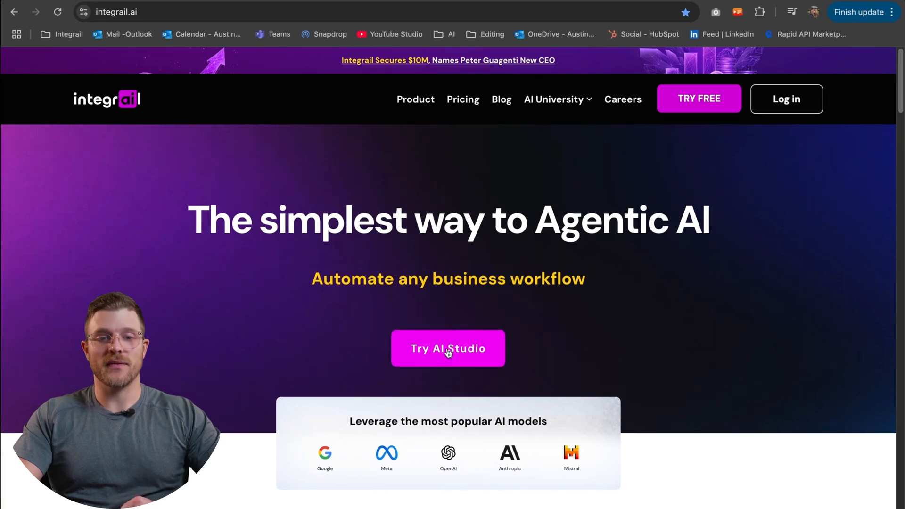
Step: Enter AI Studio from integrail.ai and review the Home page down to 'Your agents'
click(448, 348)
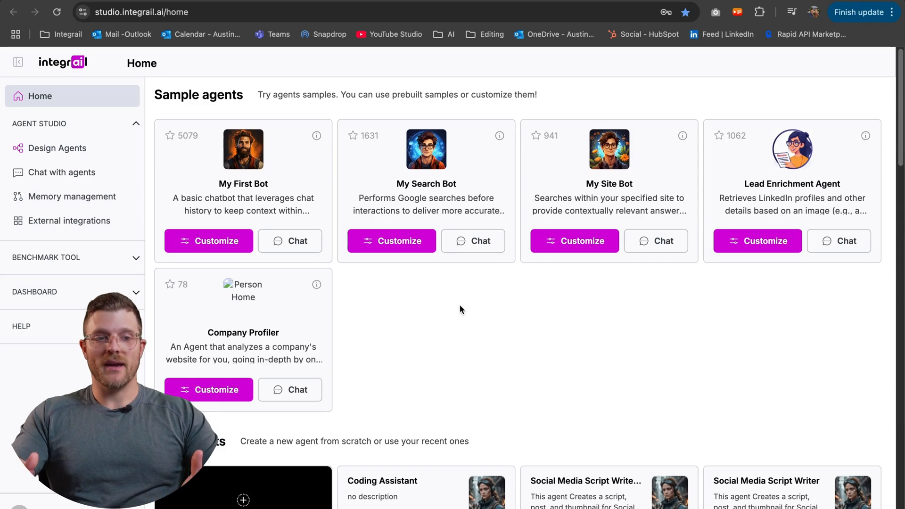
scroll(down, 3)
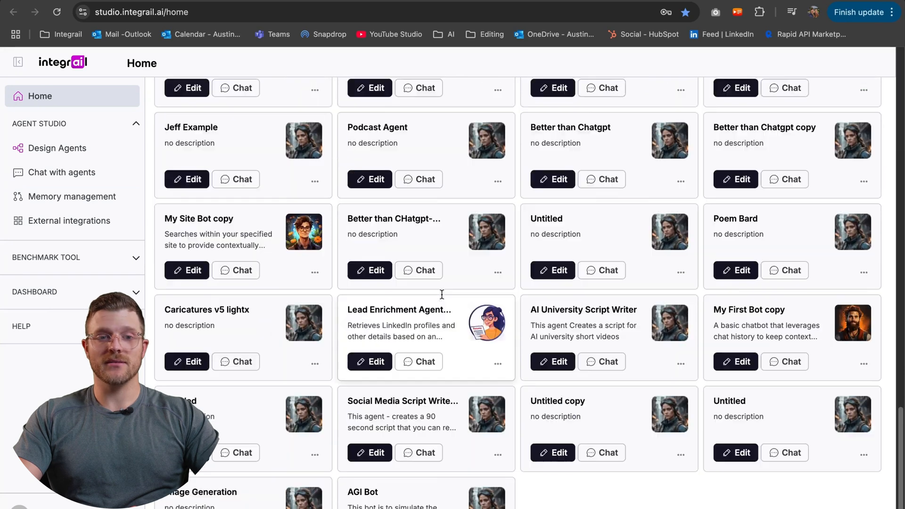
scroll(up, 3)
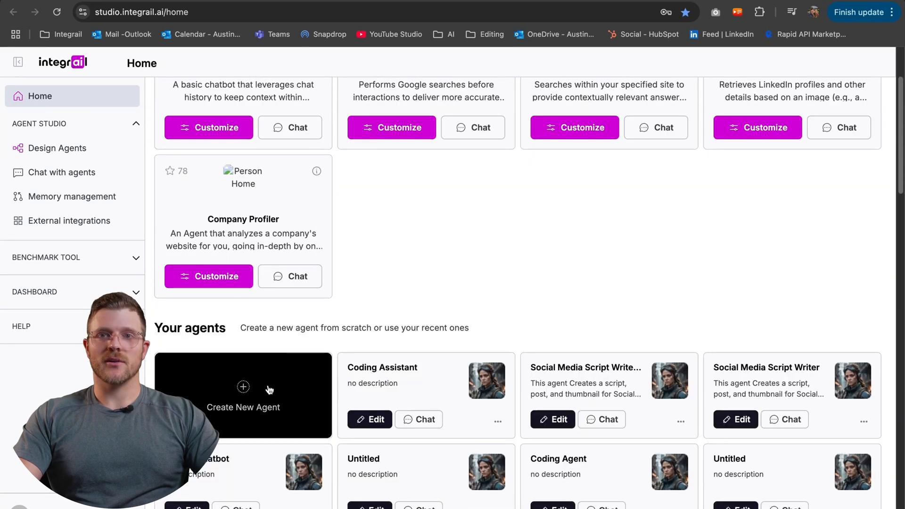
Step: Create a new agent and switch its GPT 3.5 Turbo node to gemini-2.0-flash-exp:simple
click(243, 395)
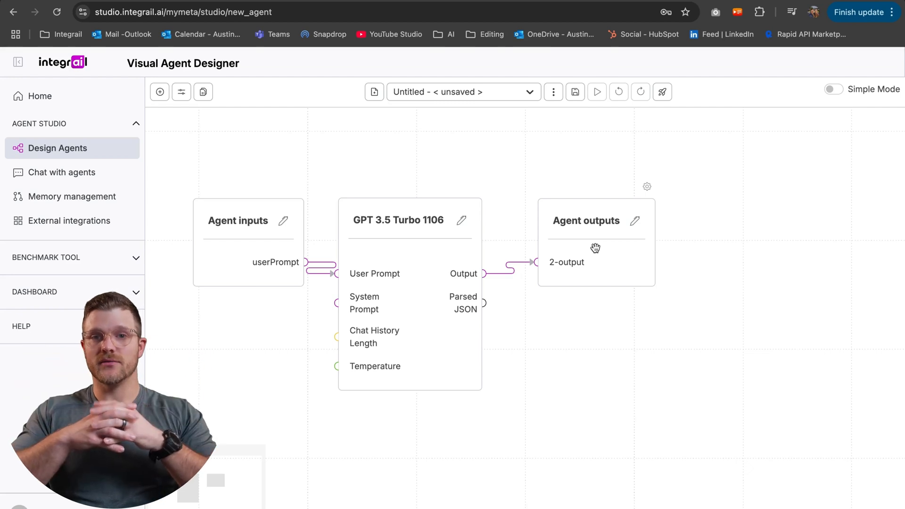
click(398, 220)
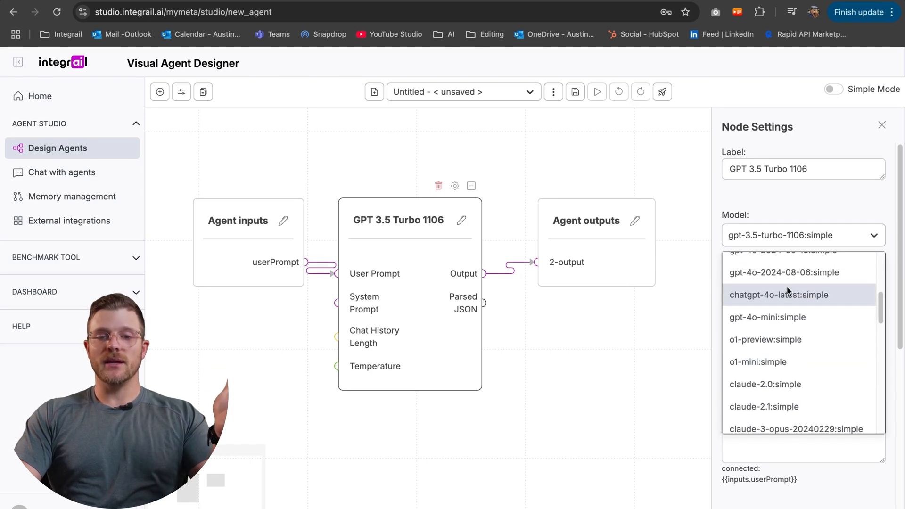
scroll(down, 3)
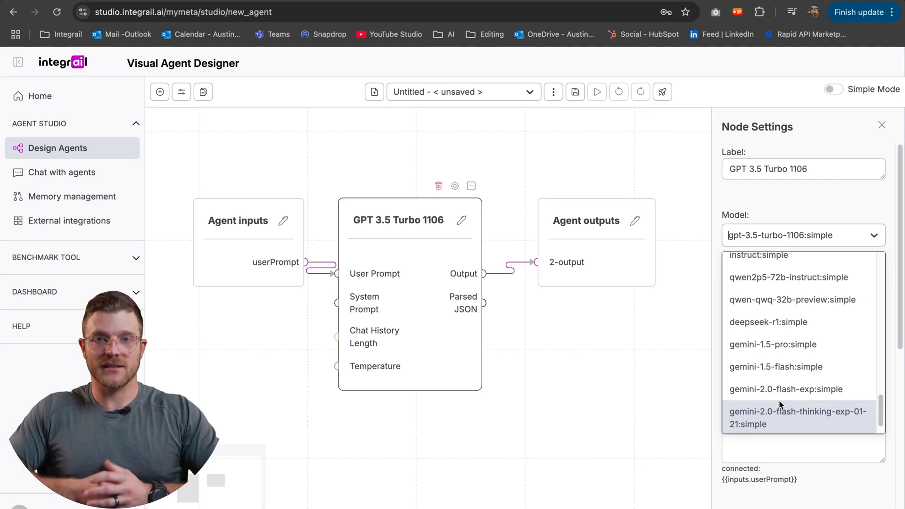
mouse_move(785, 389)
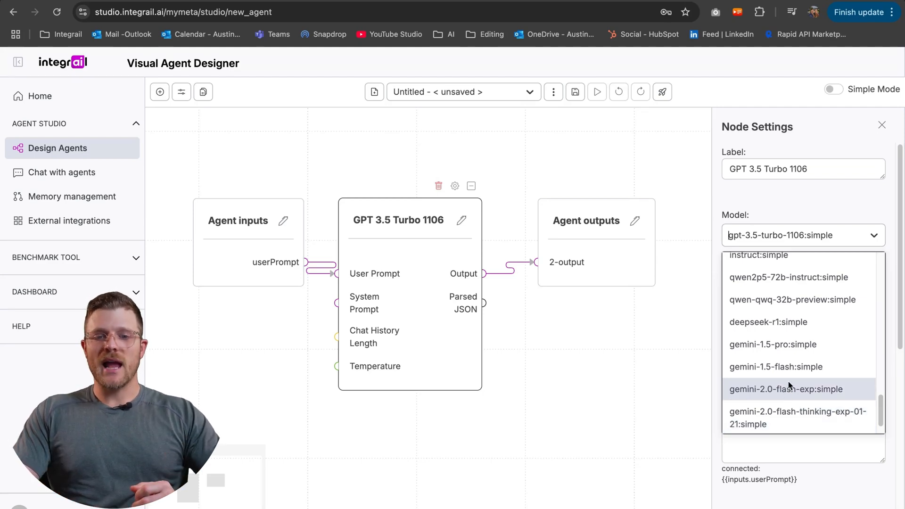
click(787, 389)
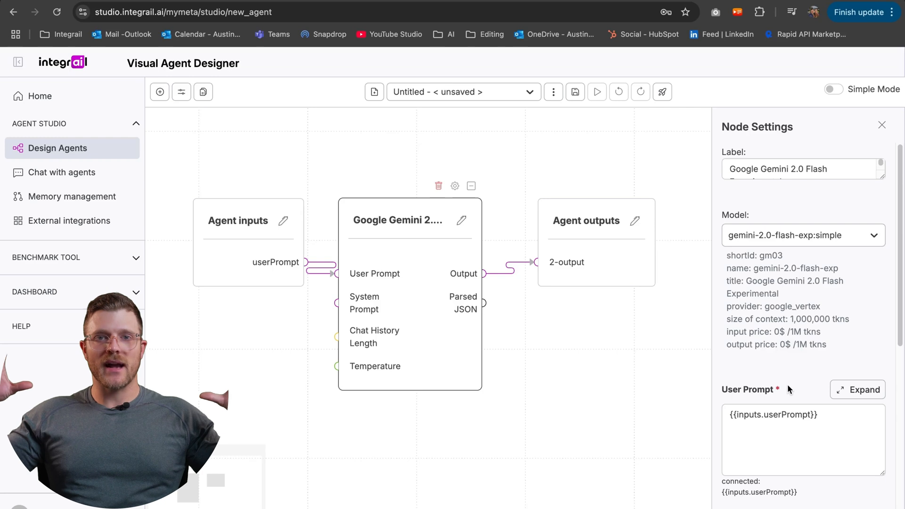
Step: Review the Gemini node settings, leave the System Prompt empty, and return to the canvas
scroll(down, 3)
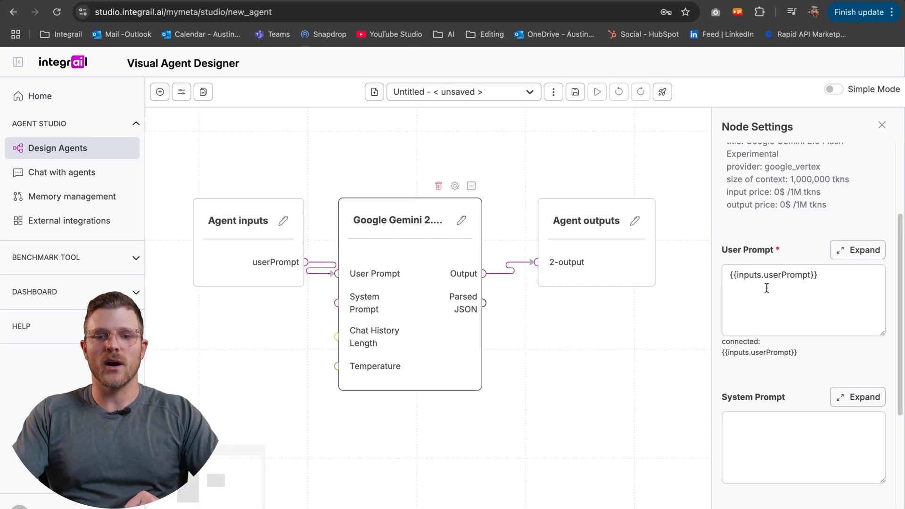
scroll(down, 3)
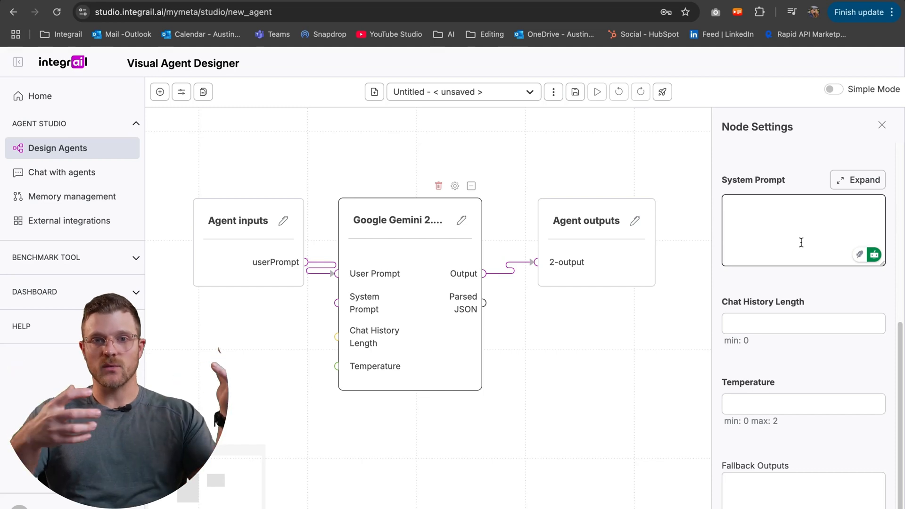
click(801, 230)
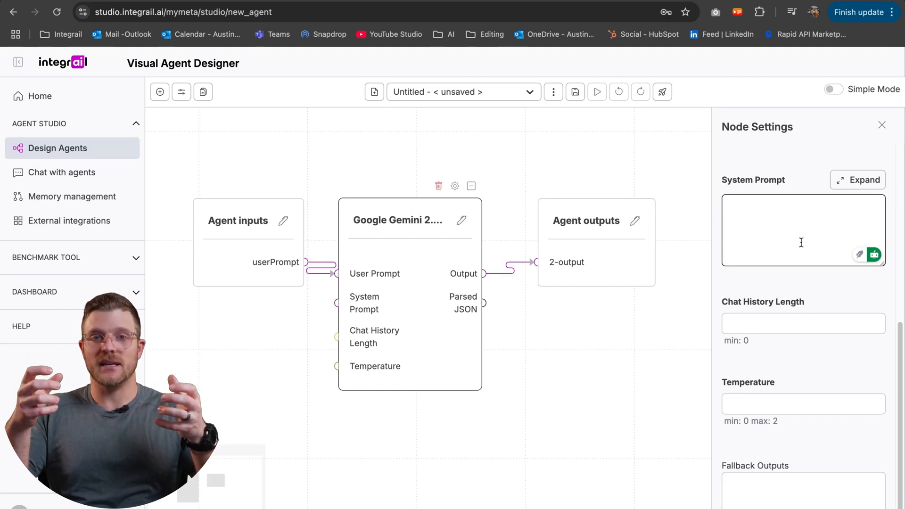
click(802, 230)
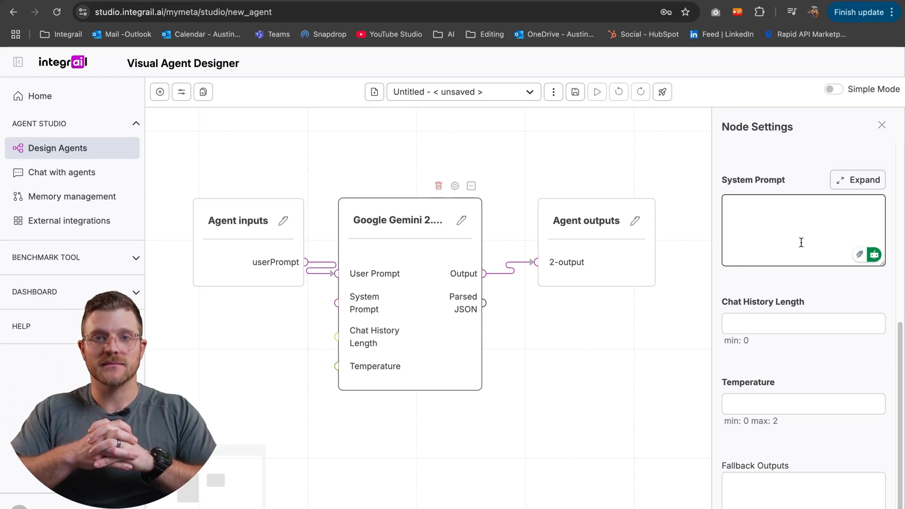
click(803, 225)
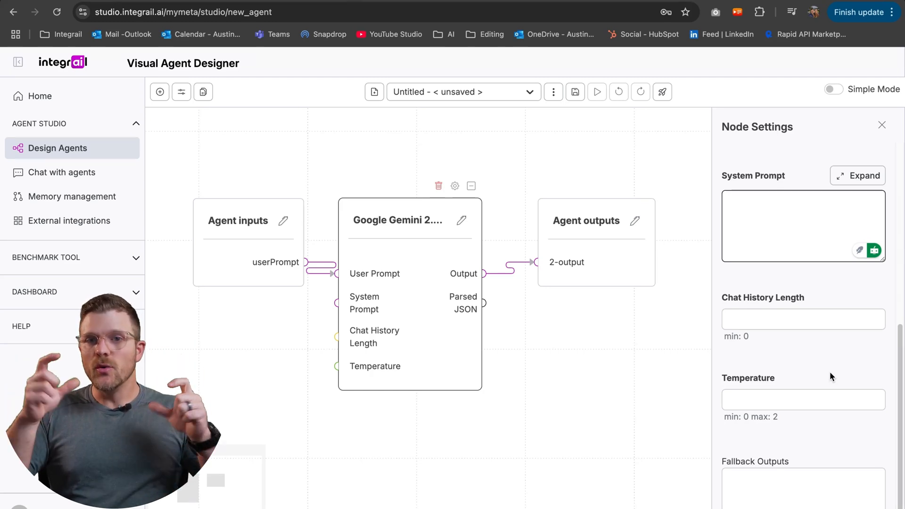
click(803, 226)
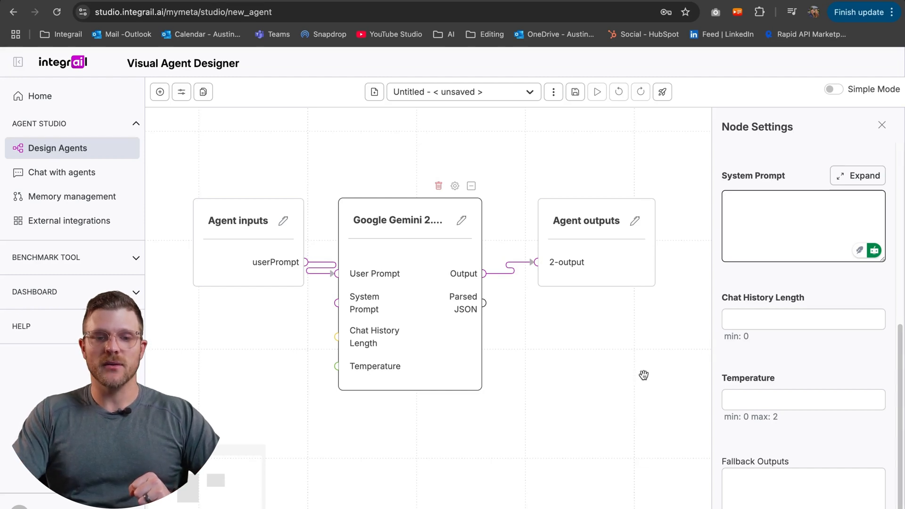
click(882, 124)
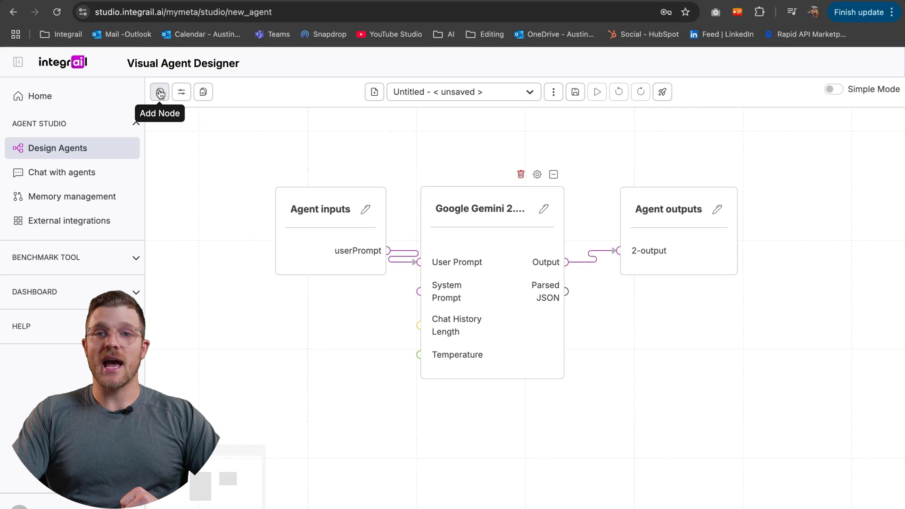
Step: Browse the Add Nodes library from Image to Image down to the Web category
click(159, 92)
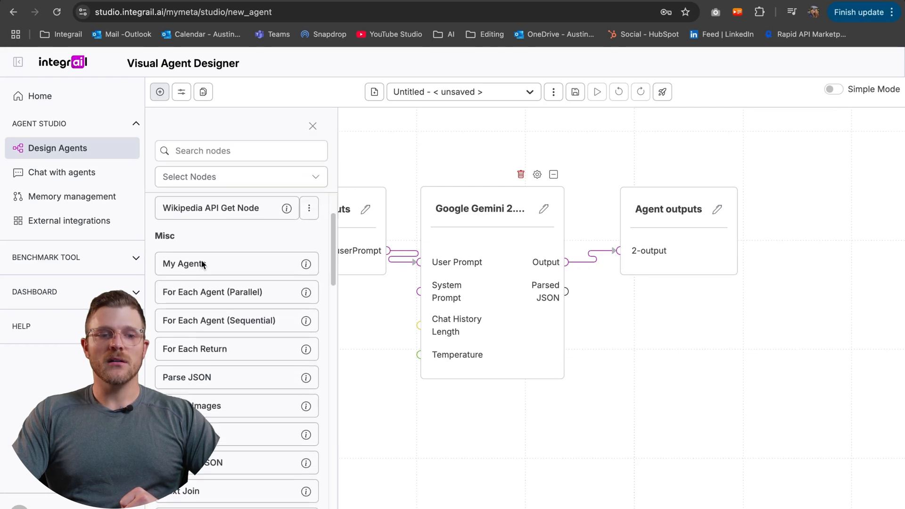
scroll(down, 3)
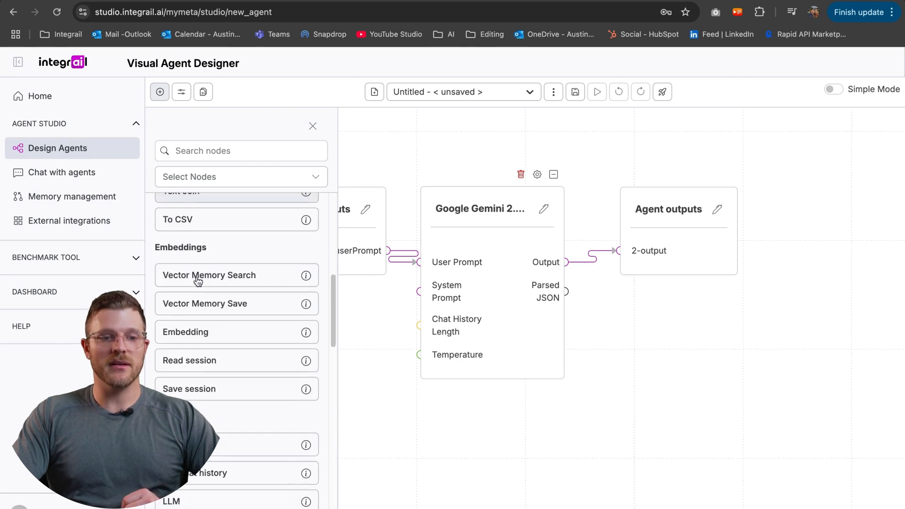
scroll(down, 3)
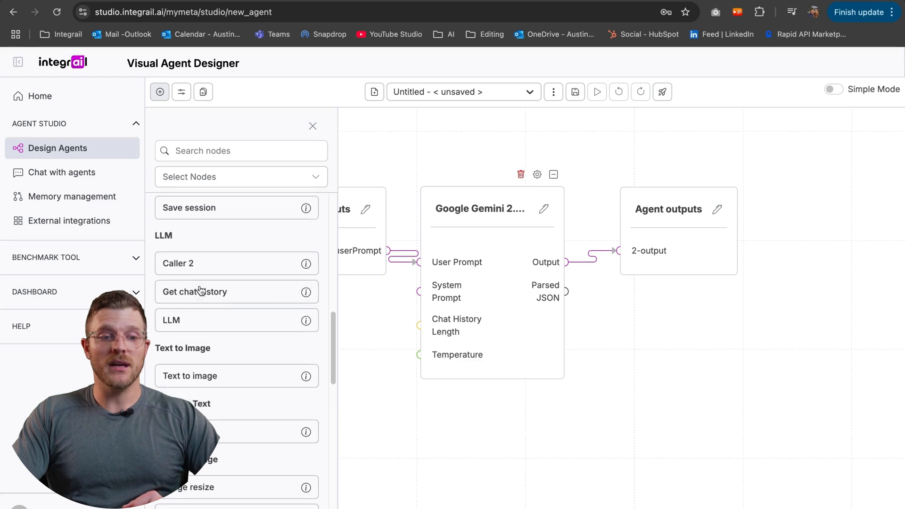
scroll(down, 3)
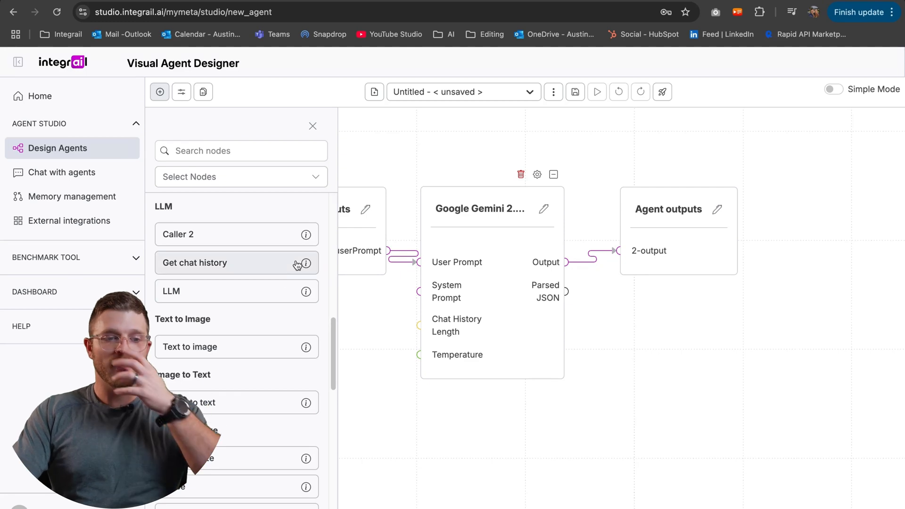
scroll(down, 3)
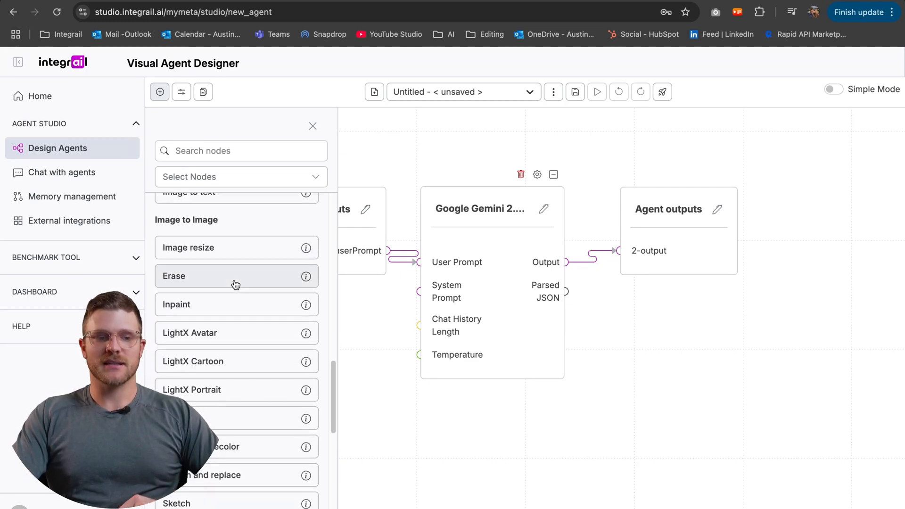
scroll(down, 3)
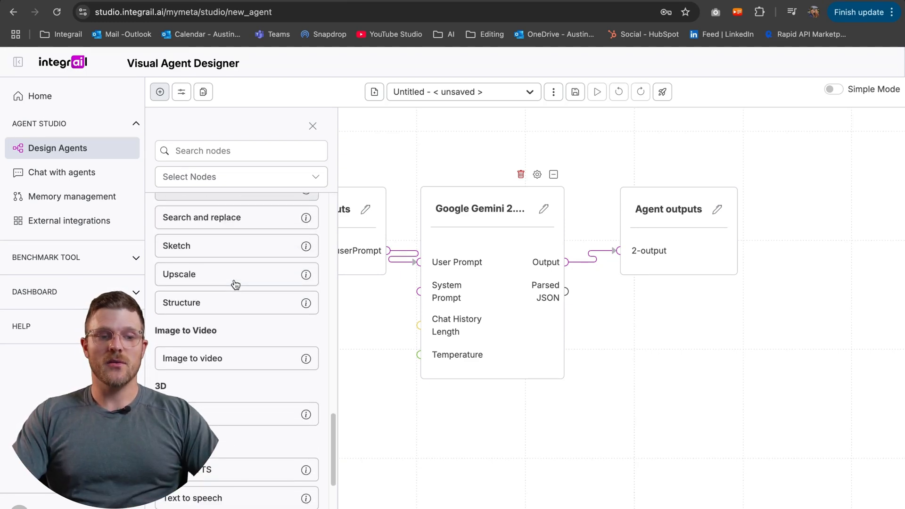
scroll(down, 3)
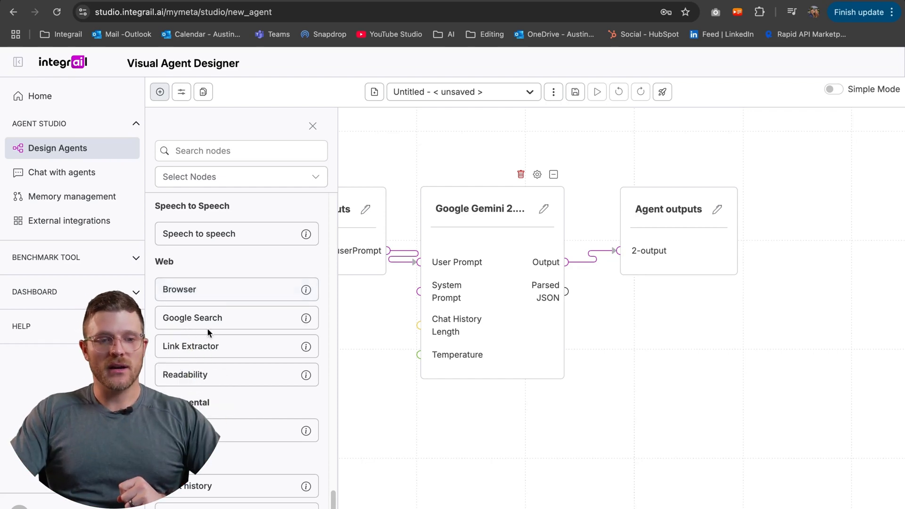
Step: Place Google Search, OpenAI TTS and Text to image nodes on the canvas and close the node panel
click(193, 318)
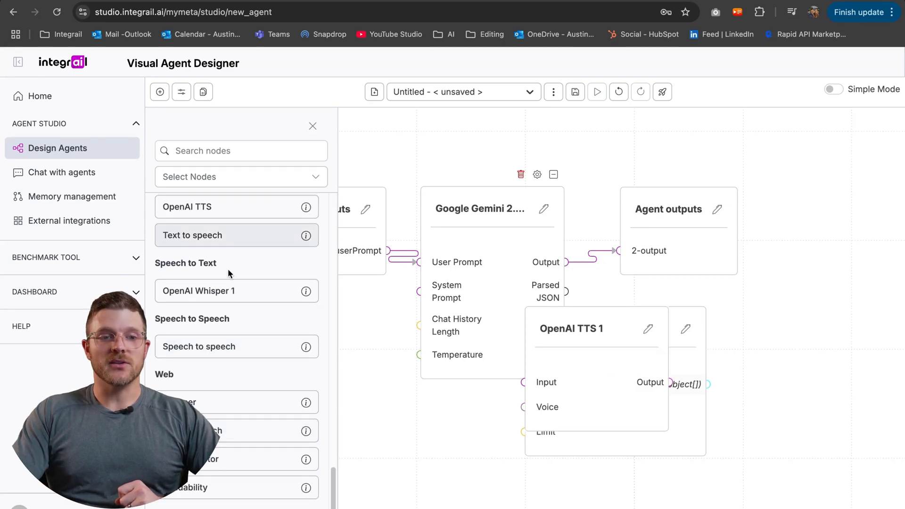
scroll(down, 3)
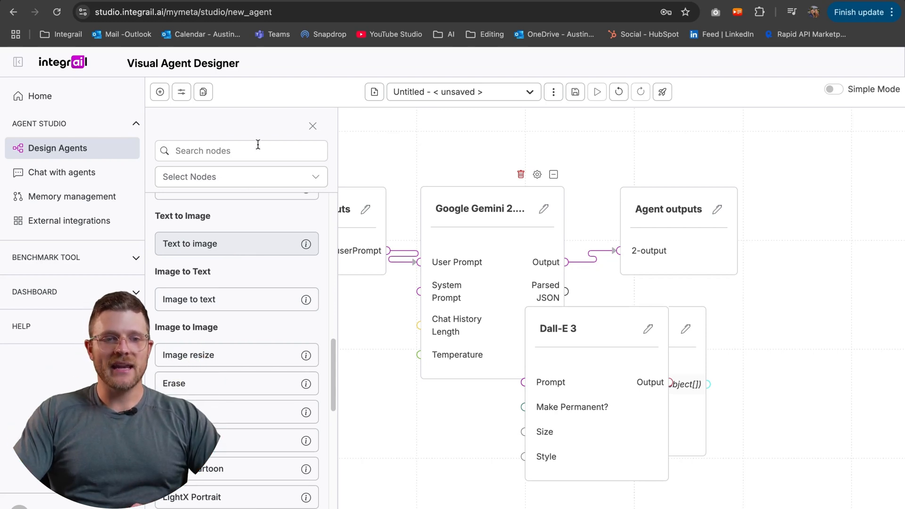
click(312, 125)
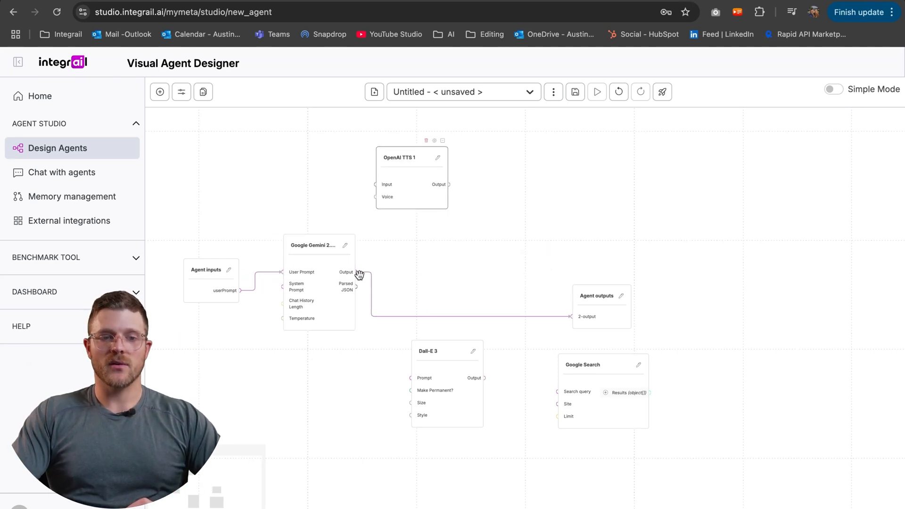
Step: Wire Gemini's Output to OpenAI TTS Input and Dall-E 3 Prompt, keeping the Dall-E model unchanged
drag(356, 272, 374, 185)
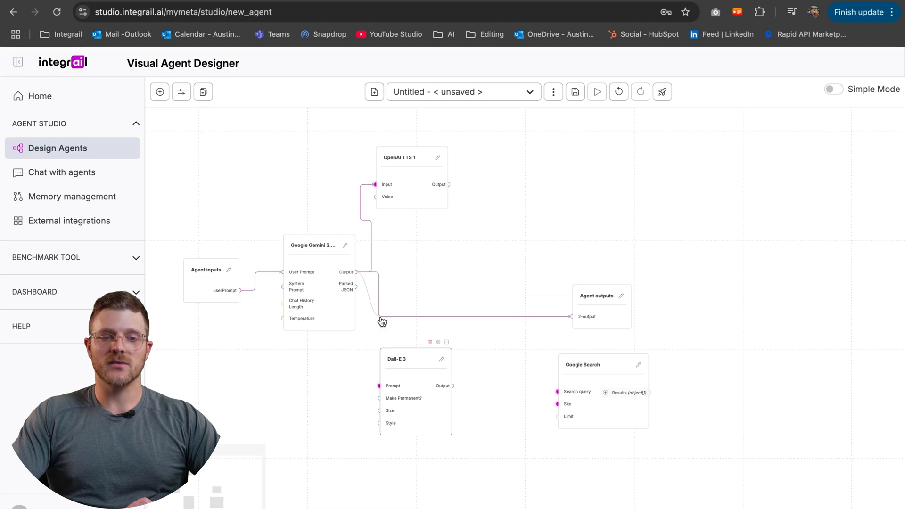
click(416, 358)
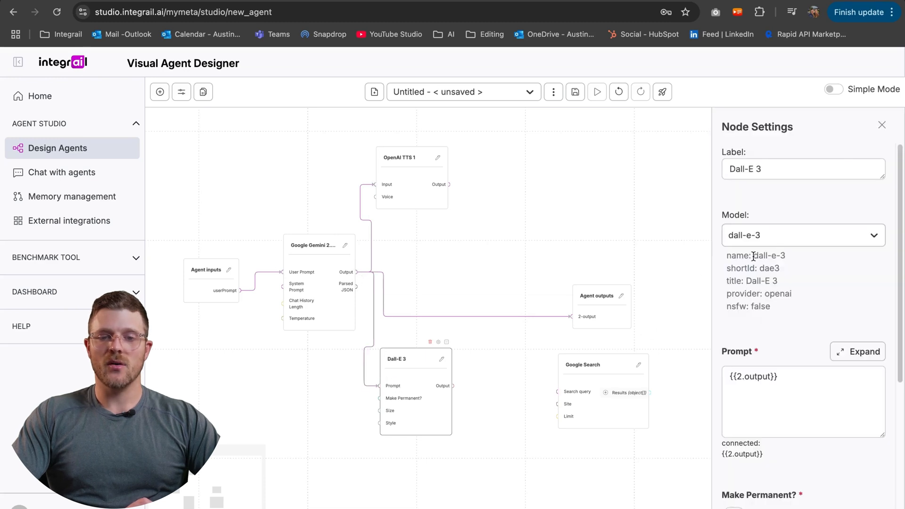
click(802, 235)
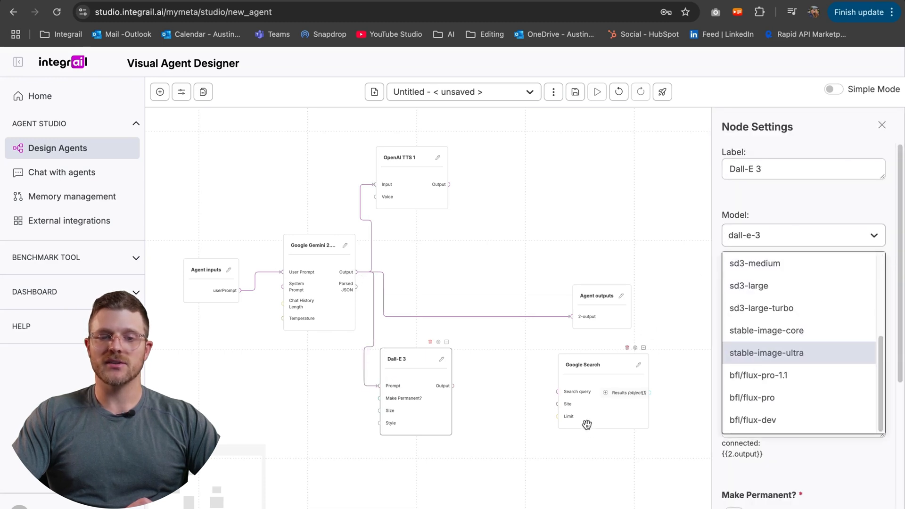
click(572, 458)
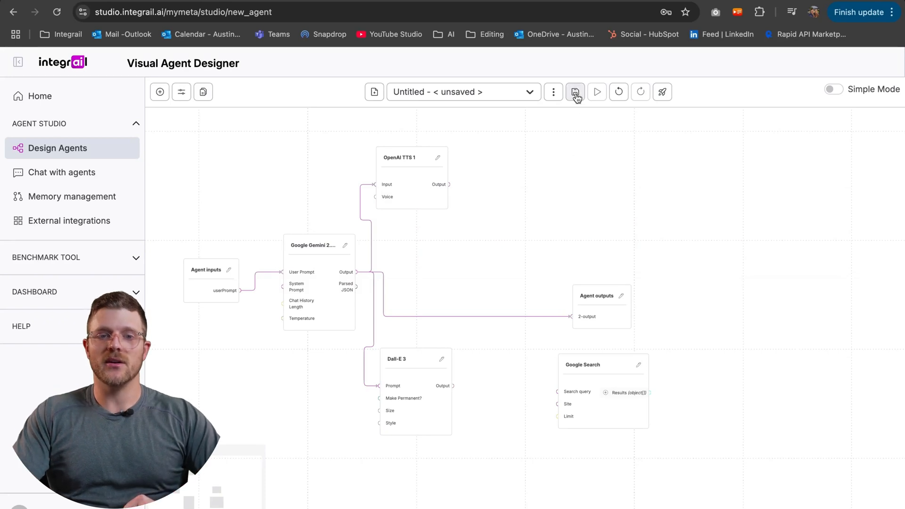
Step: Save the workflow with Agent name 'Test Agent' and close the settings panel
click(576, 92)
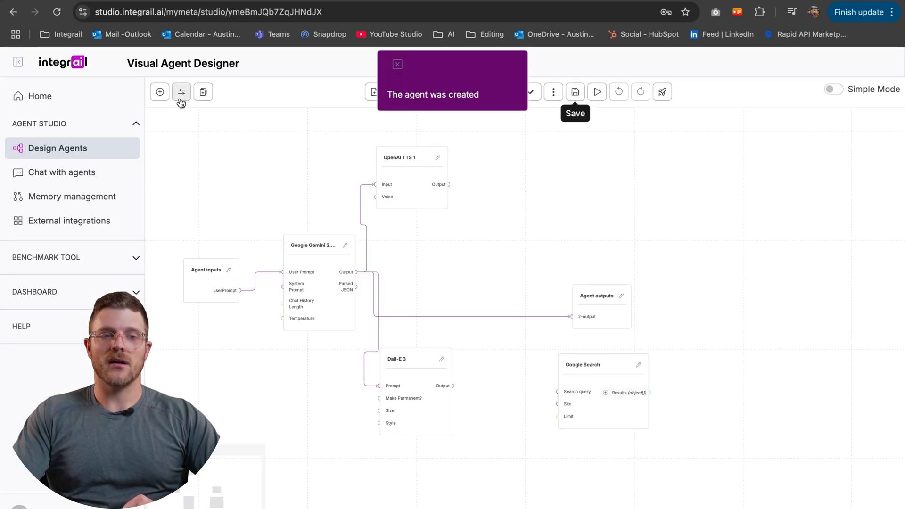
text(Tes)
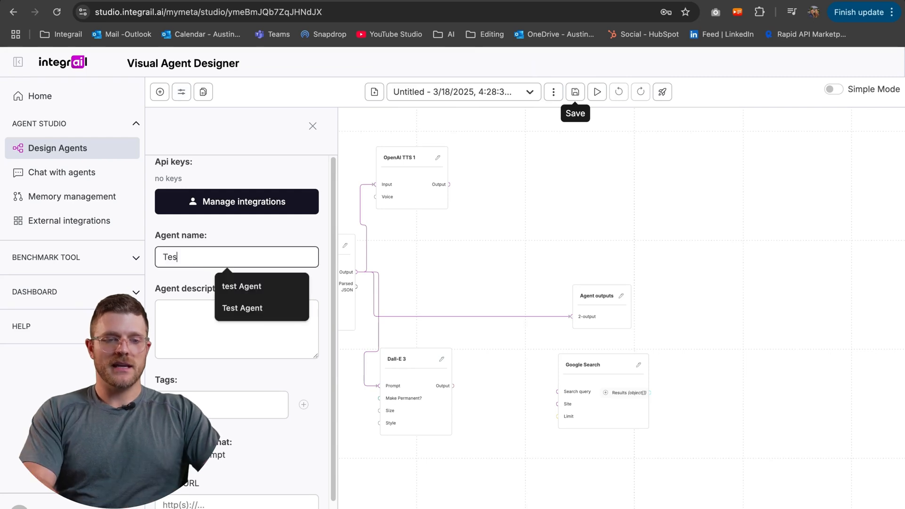
click(243, 307)
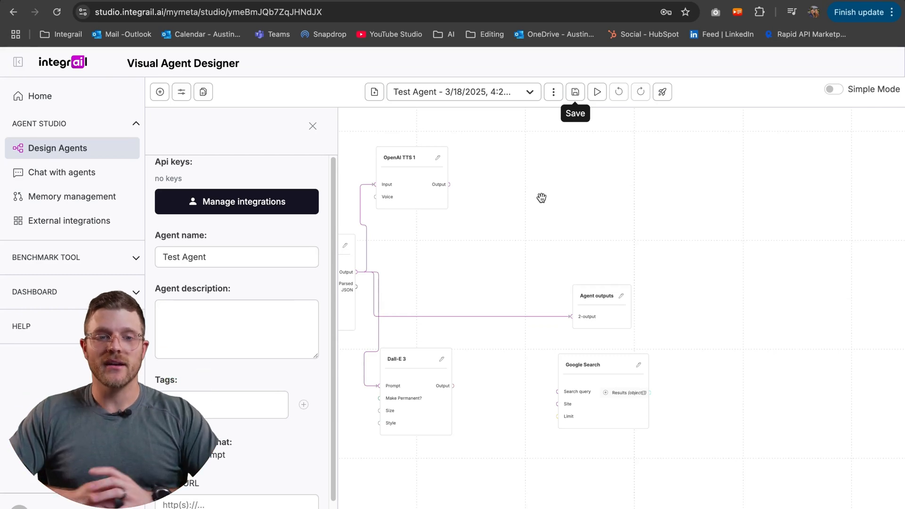
click(312, 125)
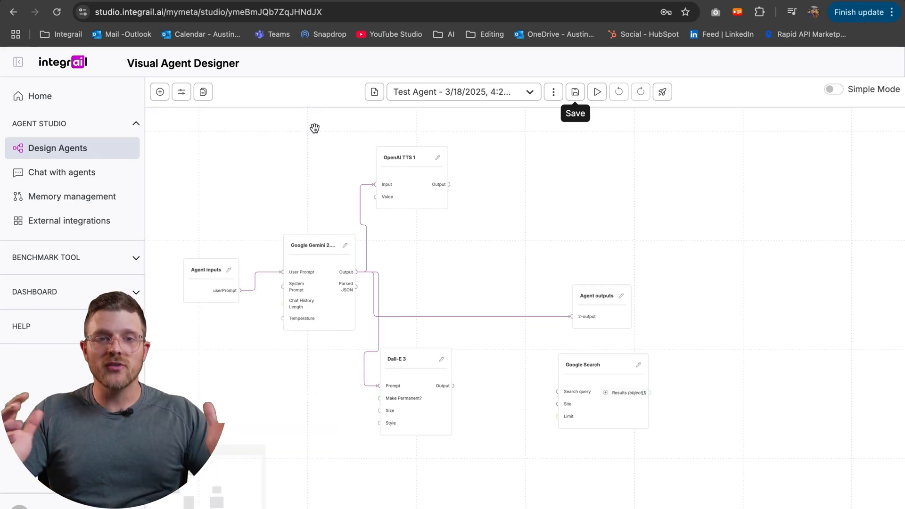
mouse_move(387, 114)
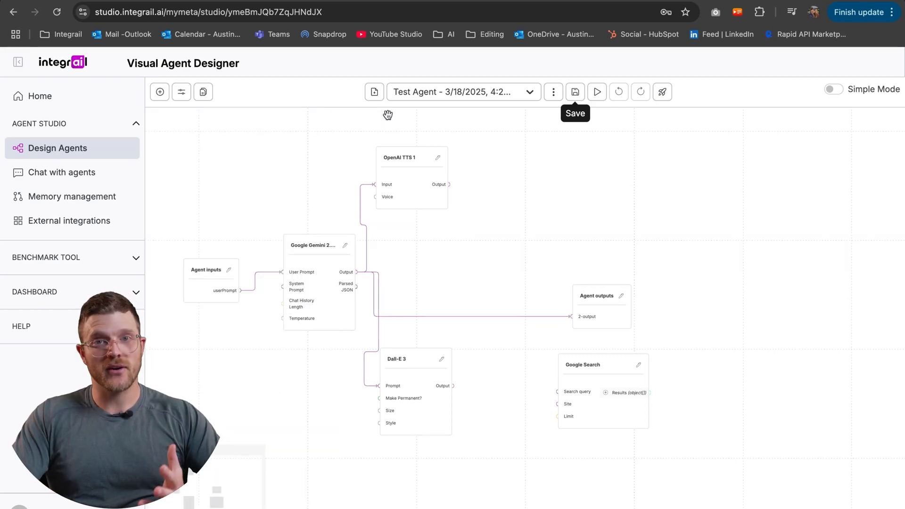
click(462, 91)
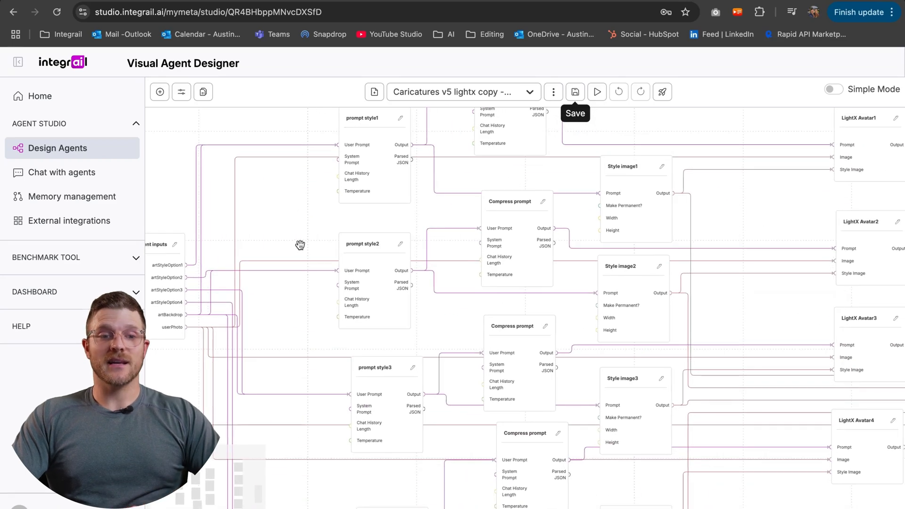
drag(300, 246, 235, 202)
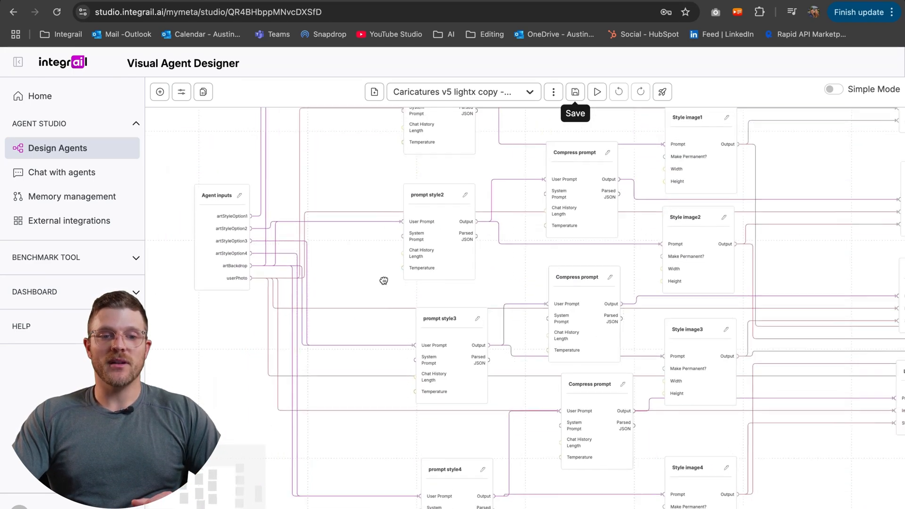
drag(384, 281, 269, 305)
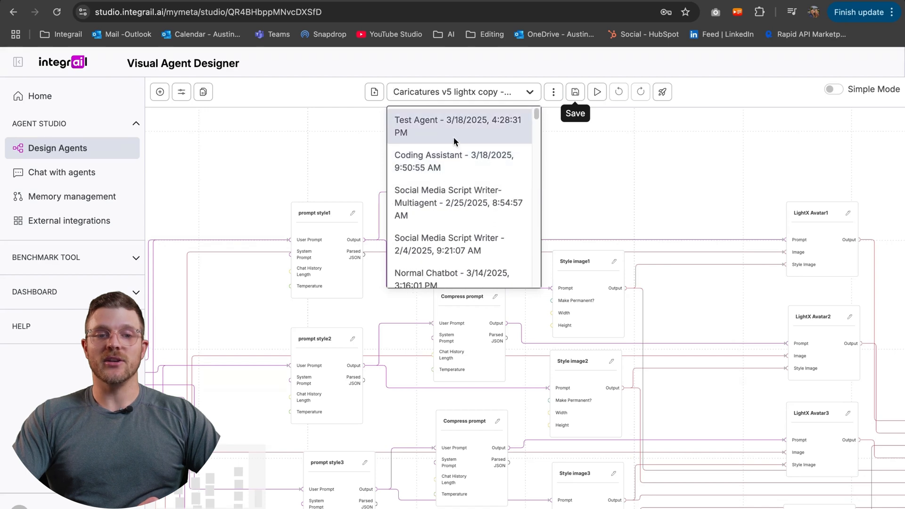
click(458, 125)
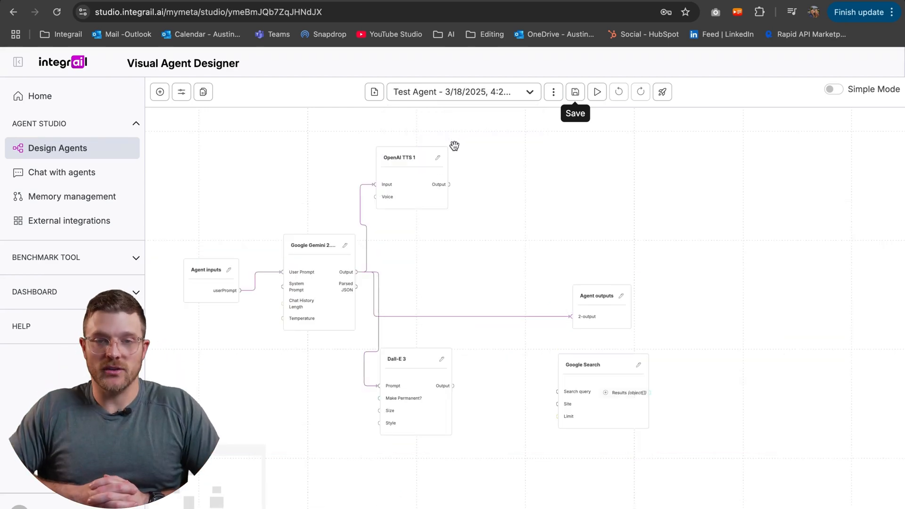